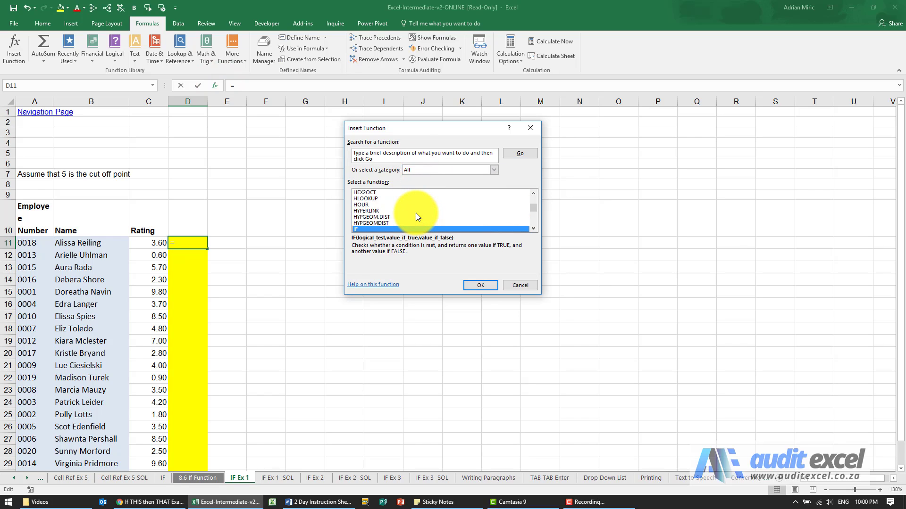
Start an IF function in D11 via Insert Function
click(479, 285)
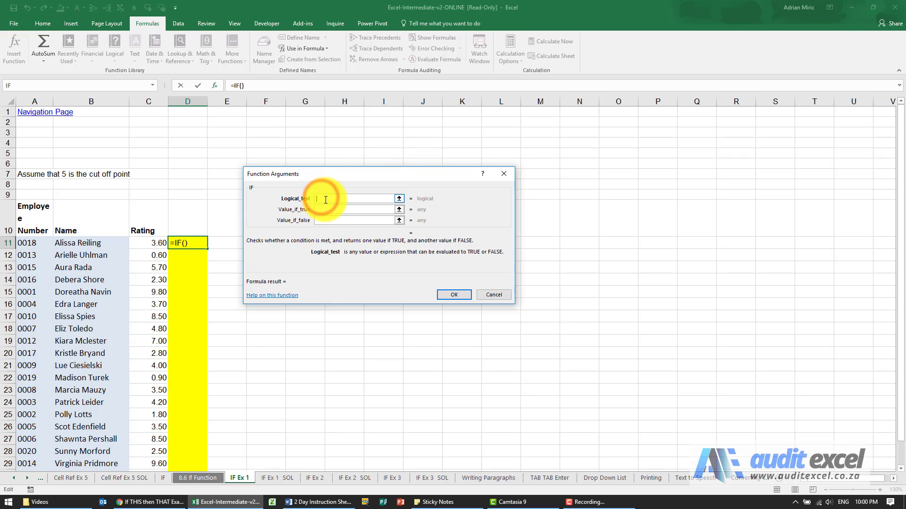
Set the logical test to C11>5 using the first employee's rating
click(149, 242)
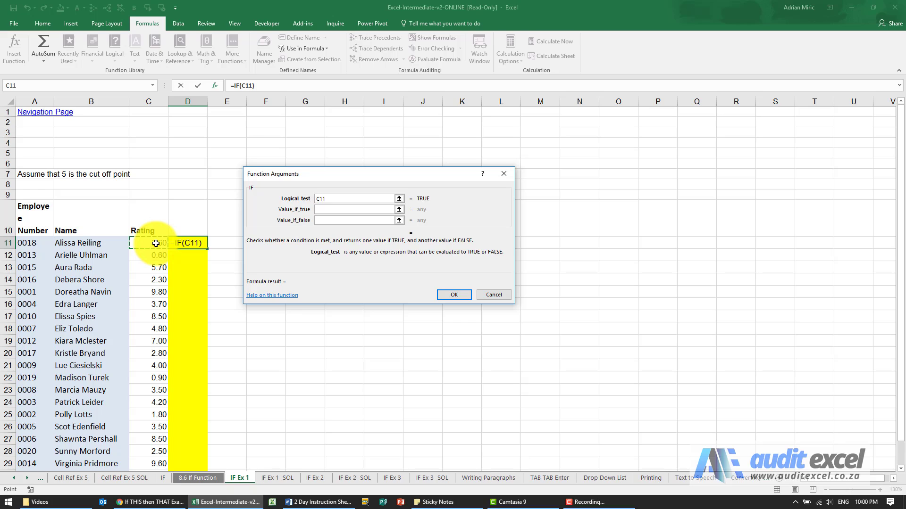
text(>)
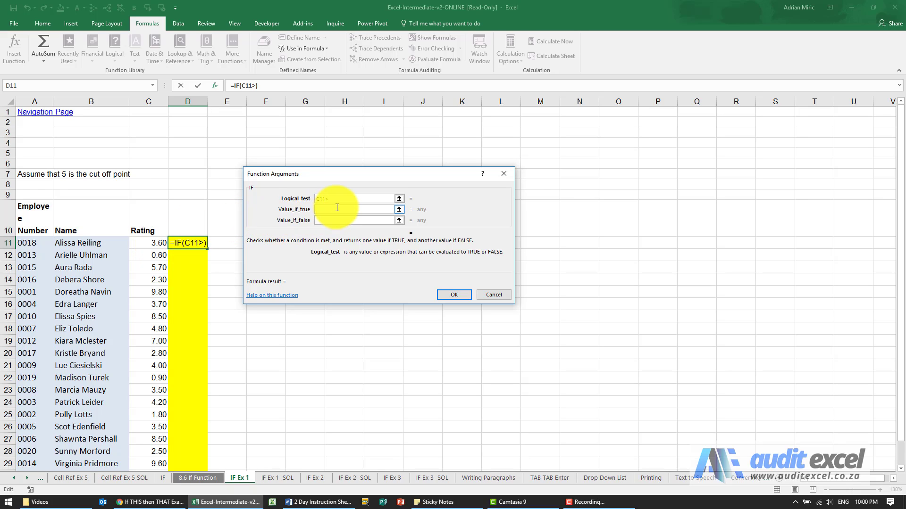
text(5)
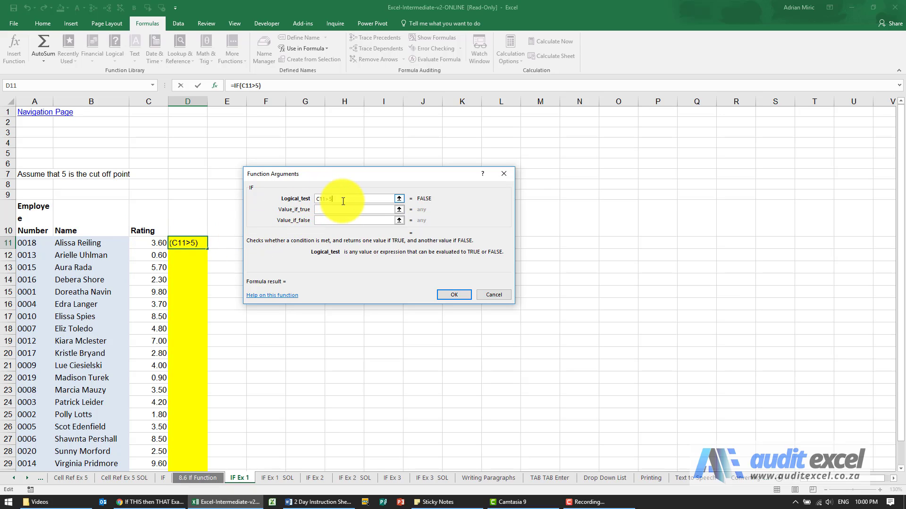
click(355, 209)
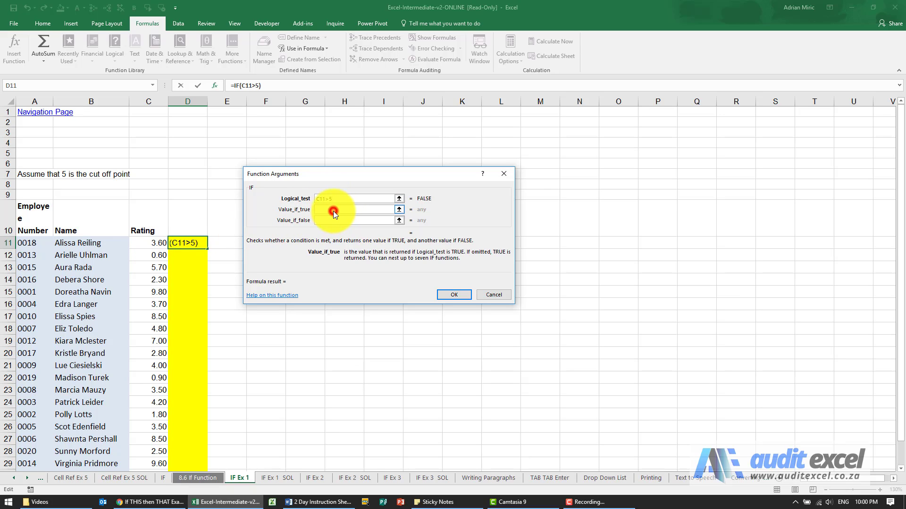
Complete D11 as =IF(C11>5,"Above Average","Below Average"), showing Below Average for 3.60
text(,"")
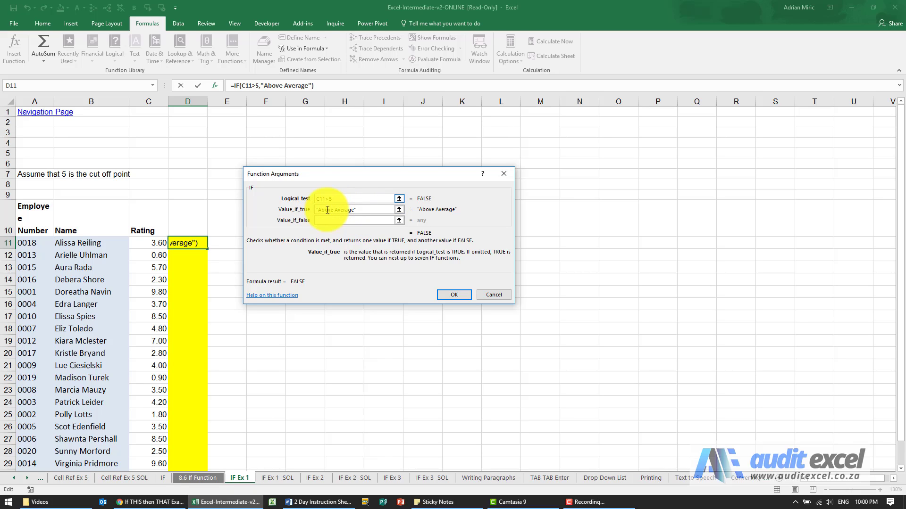
click(356, 219)
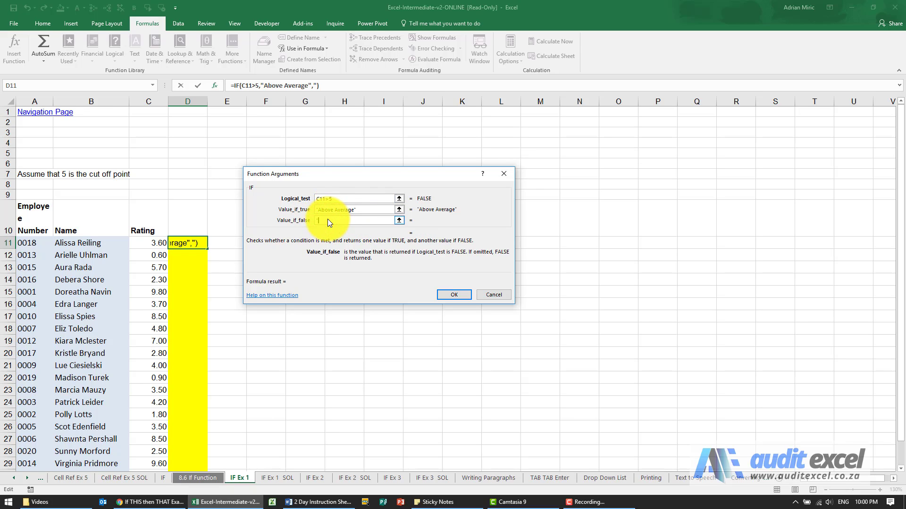
text(Below Average")
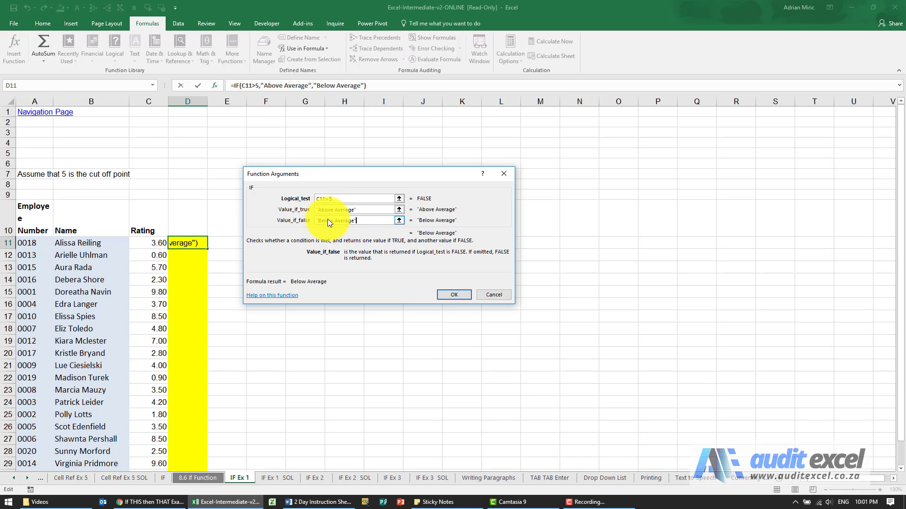
click(454, 294)
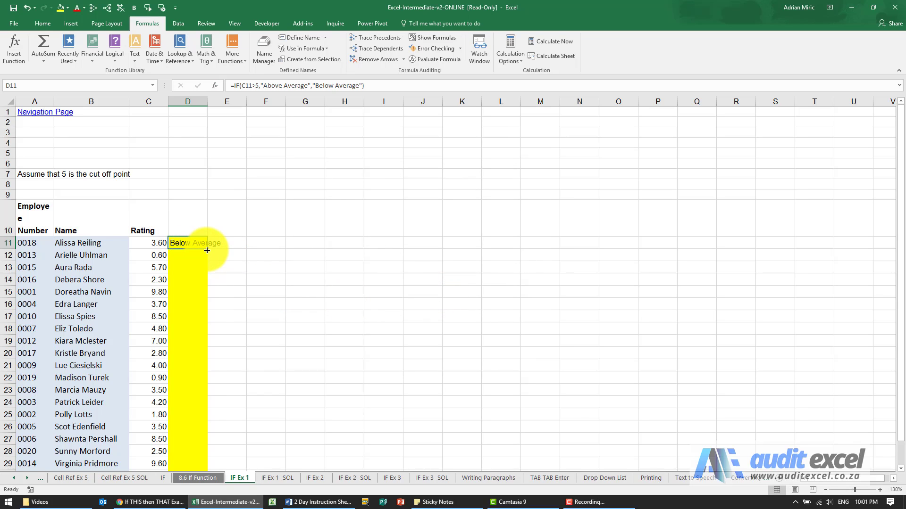
Fill the IF formula down column D to every employee row and check a copied cell
drag(207, 250, 214, 465)
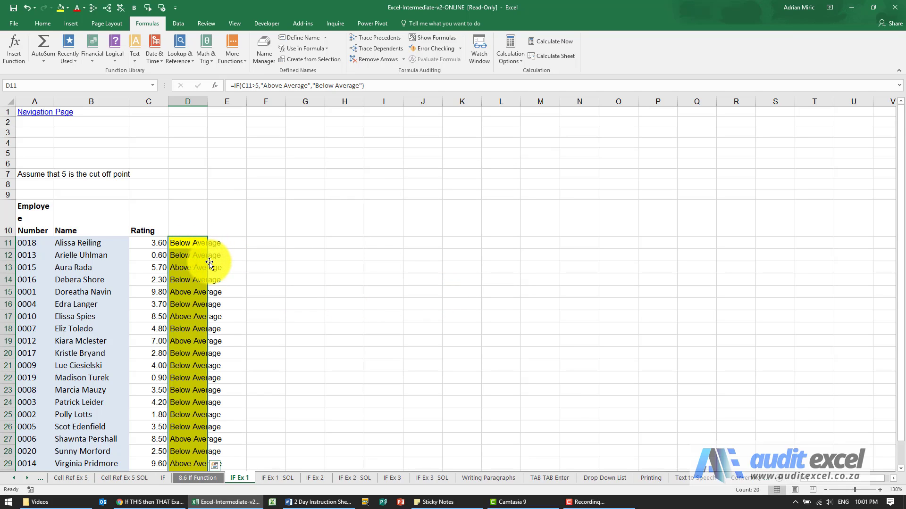
scroll(down, 3)
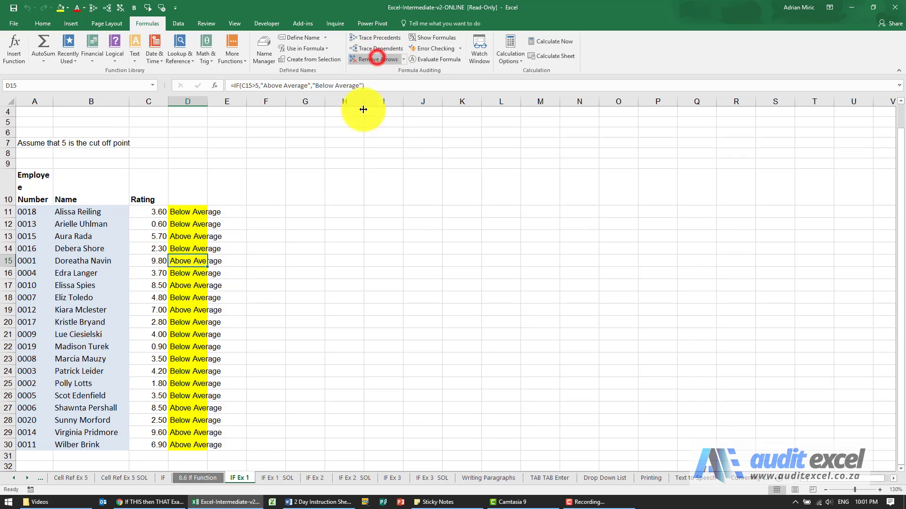
click(374, 58)
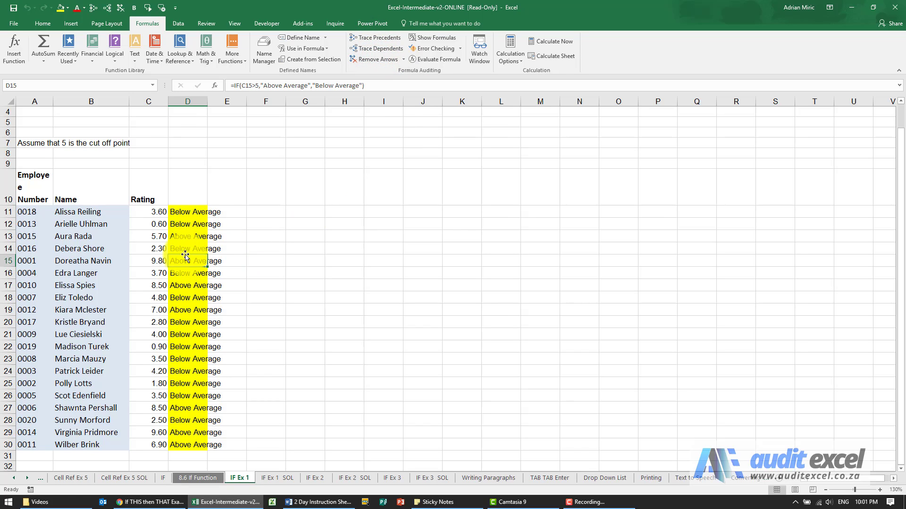
scroll(up, 3)
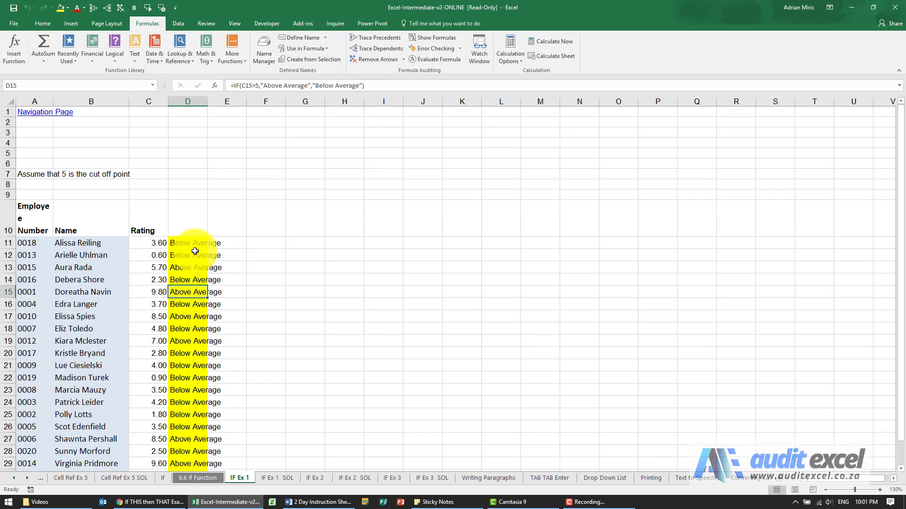